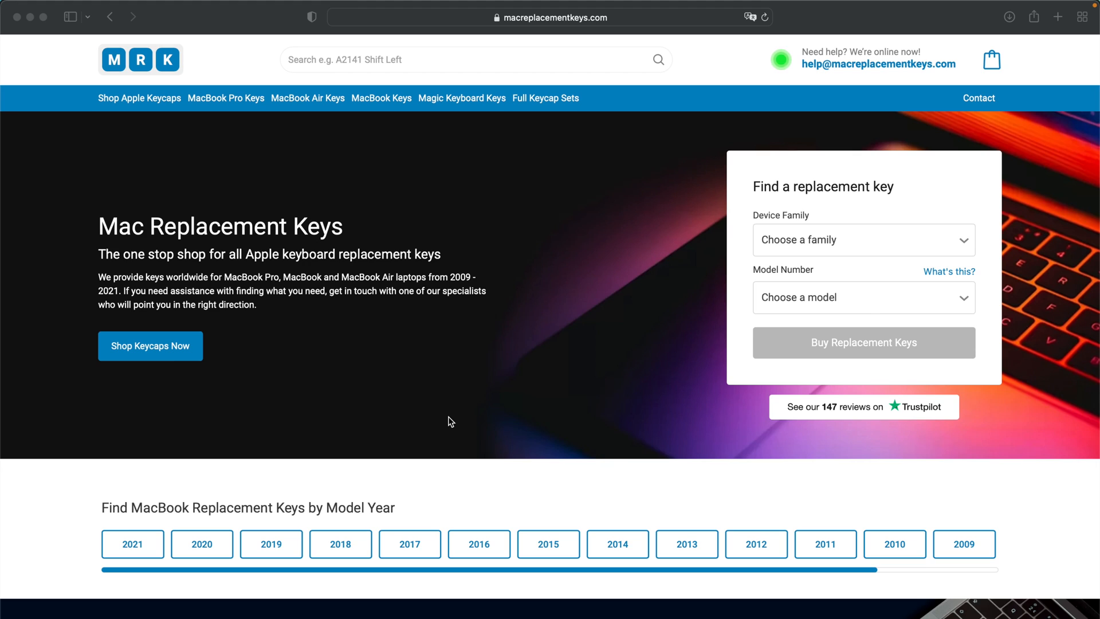
mouse_move(506, 31)
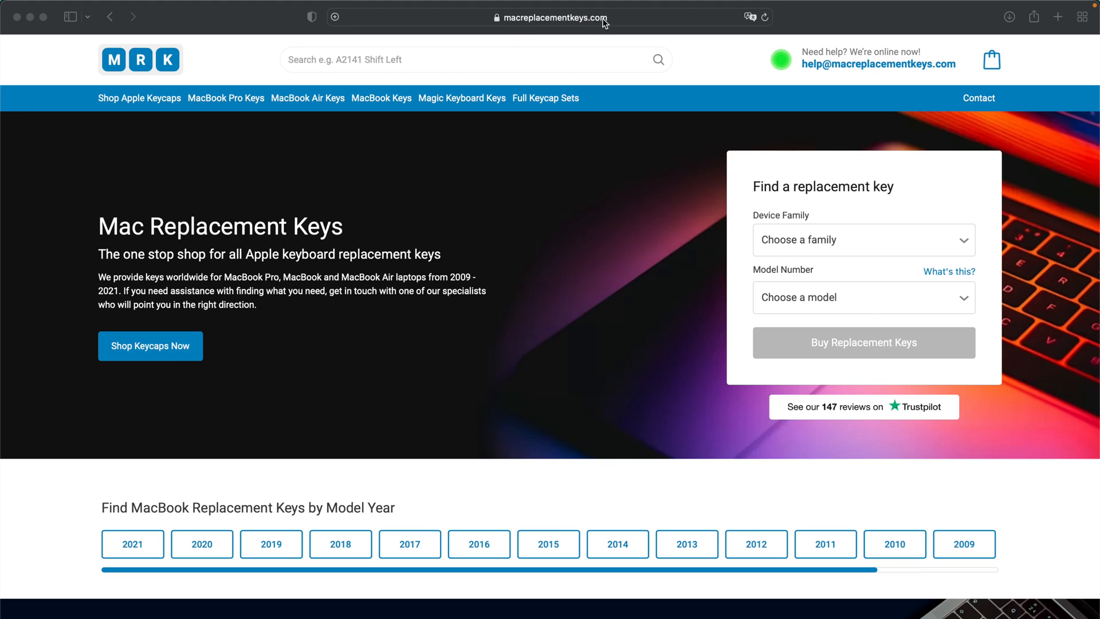
mouse_move(853, 250)
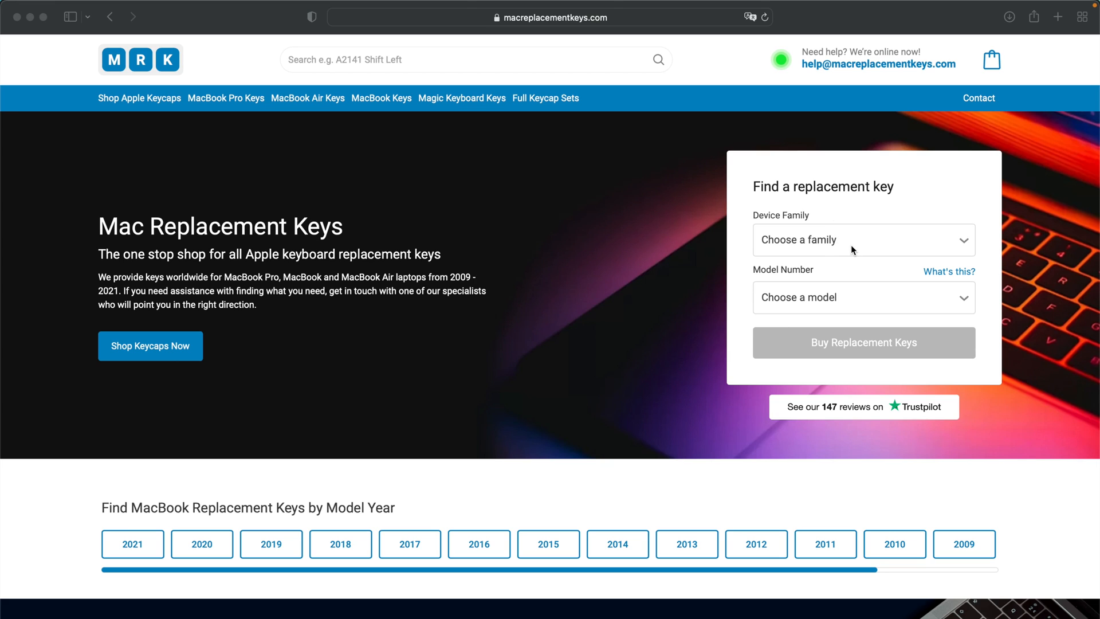
Step: Choose MacBook Pro as device family and A1708 as model, briefly viewing the model-number help
click(863, 240)
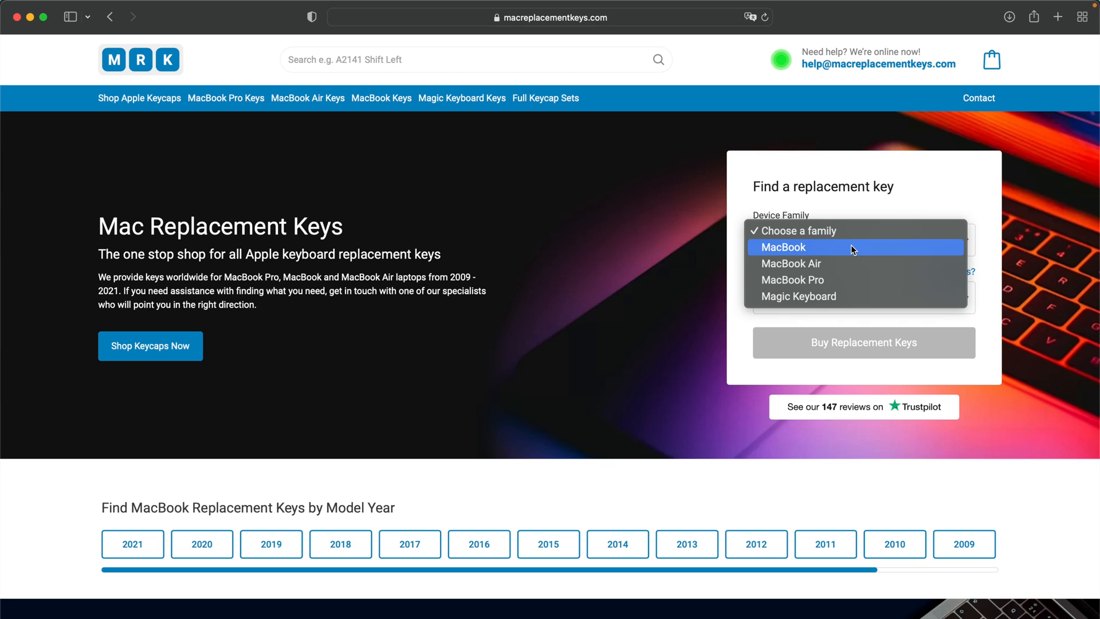
mouse_move(844, 281)
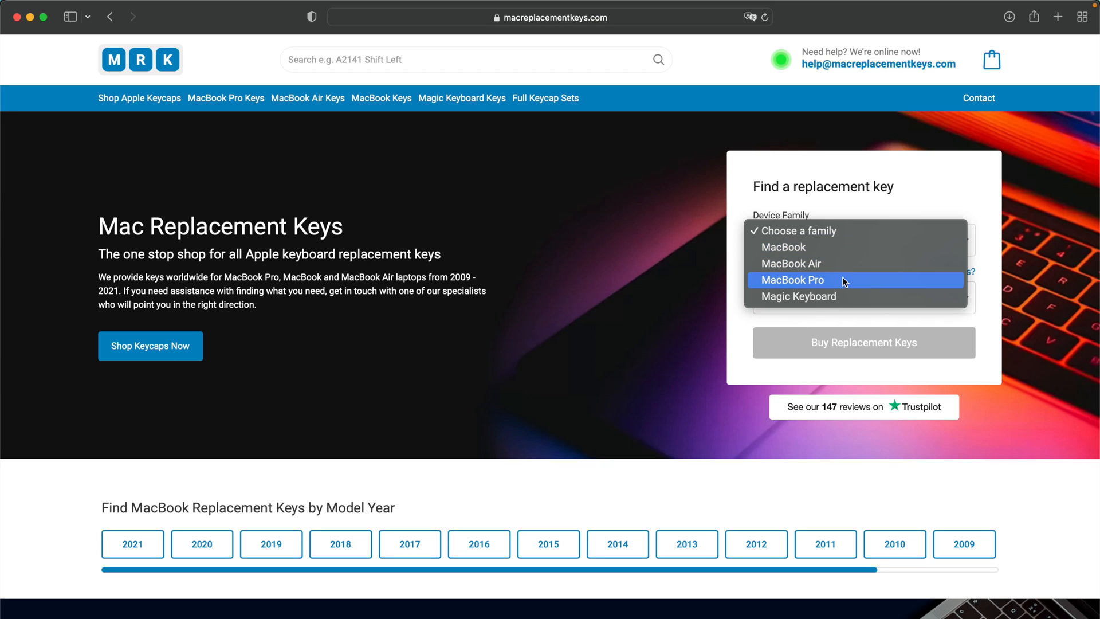
click(792, 280)
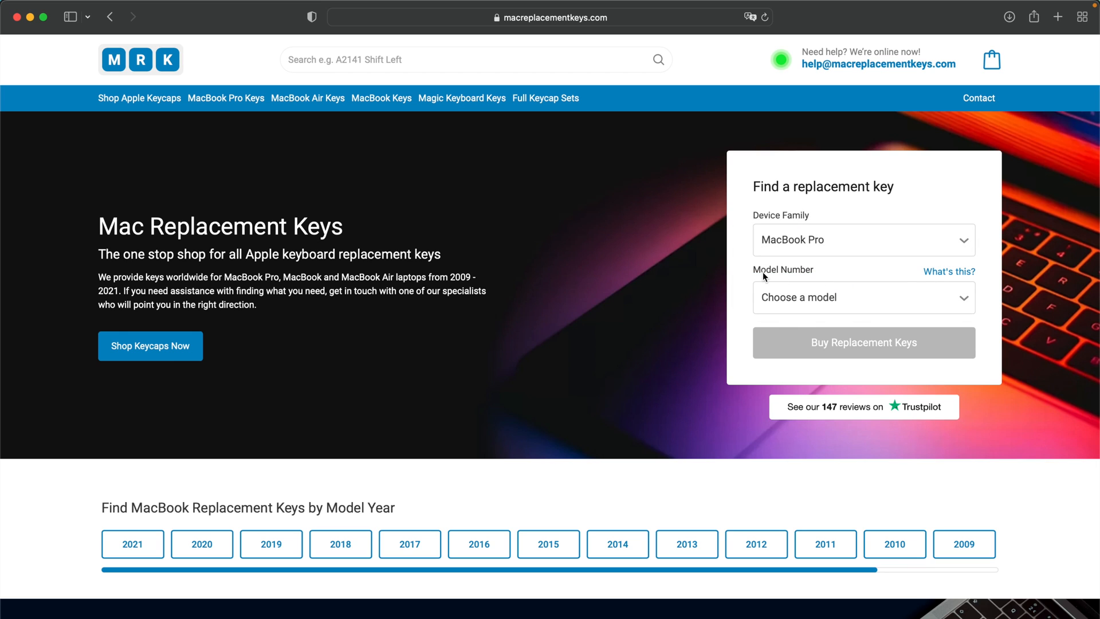
click(863, 297)
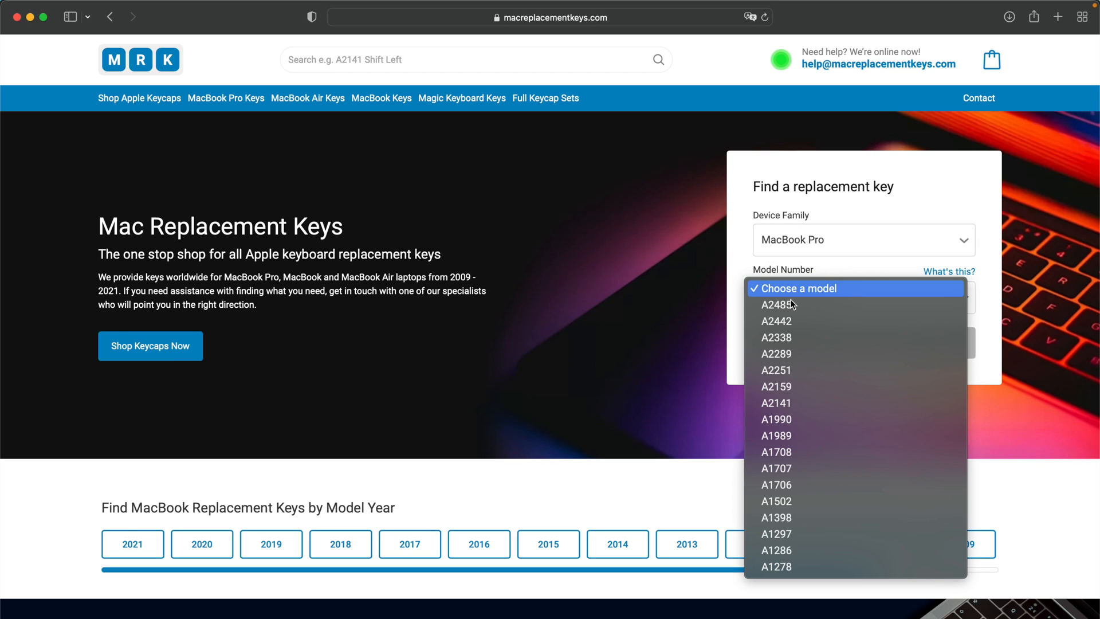
mouse_move(782, 456)
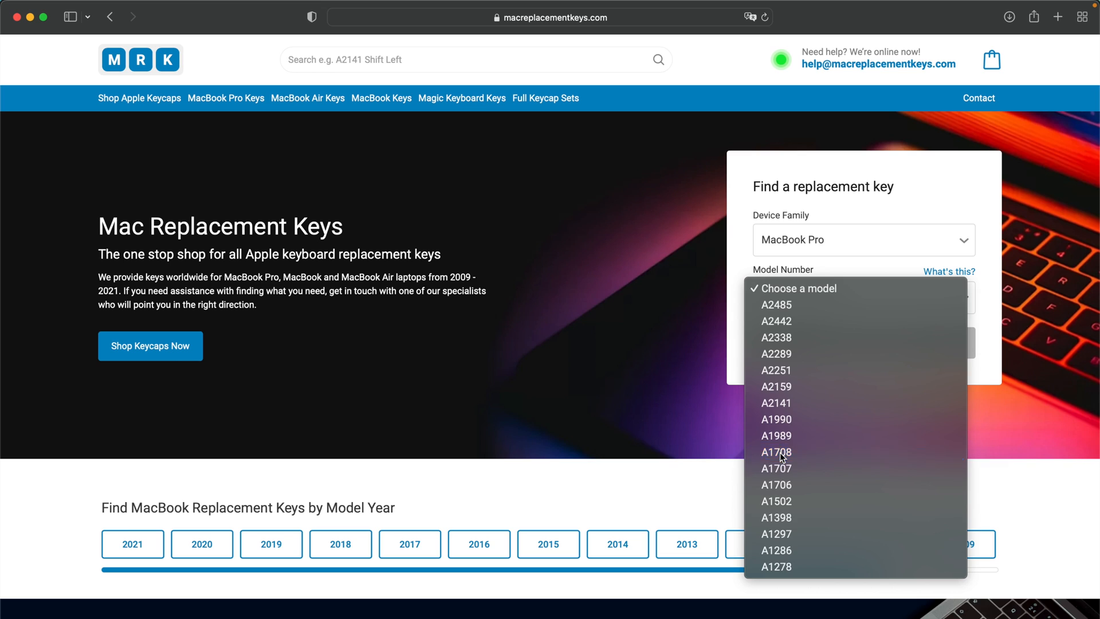
click(776, 452)
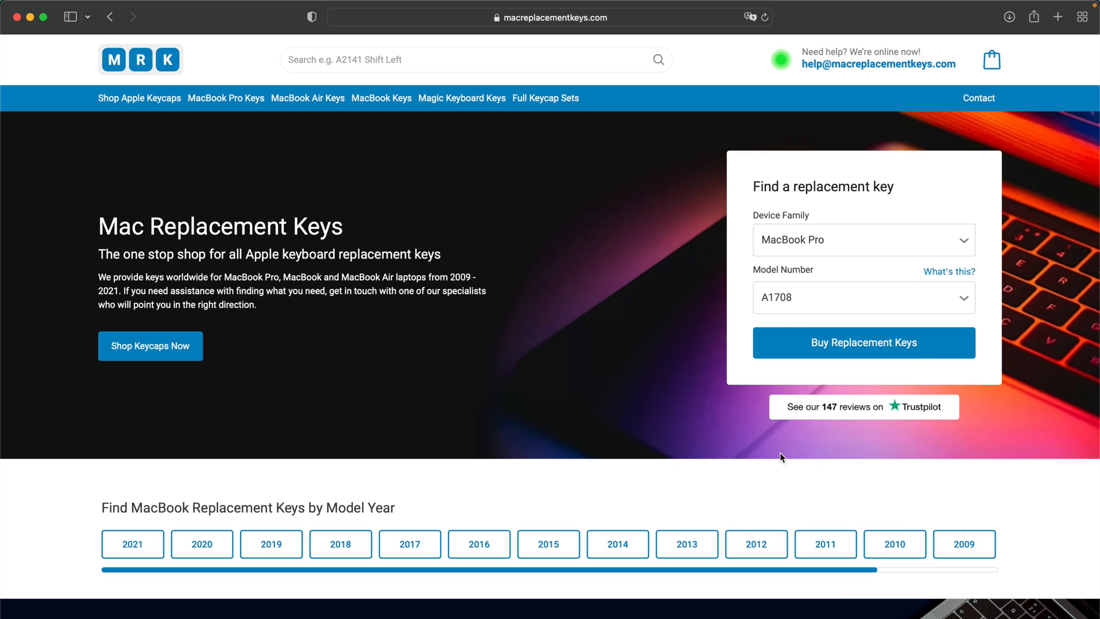
mouse_move(949, 272)
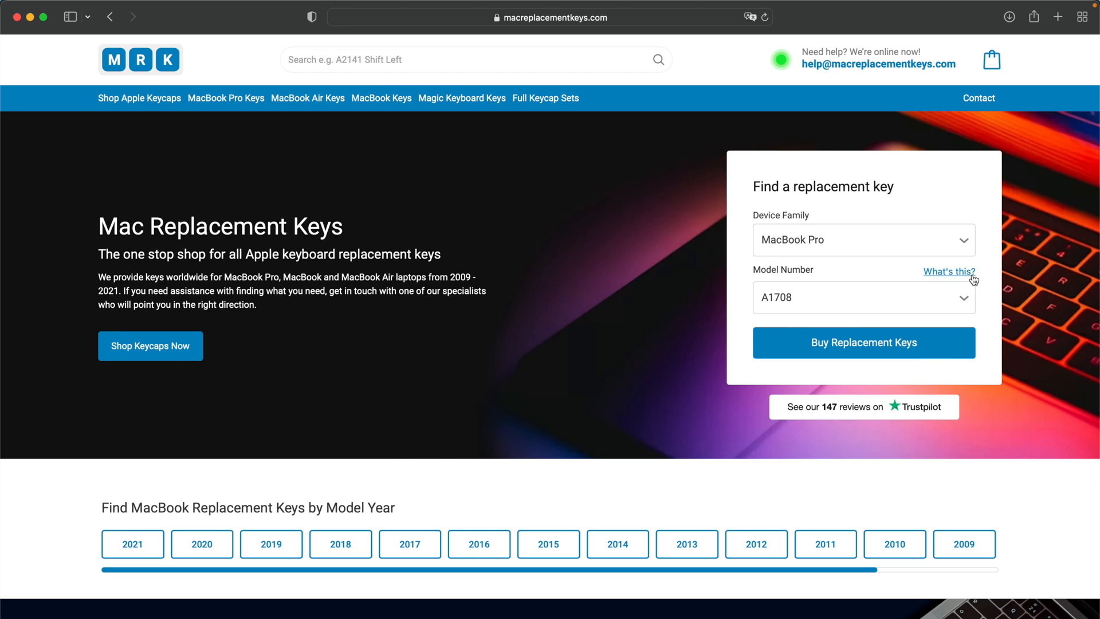
click(948, 272)
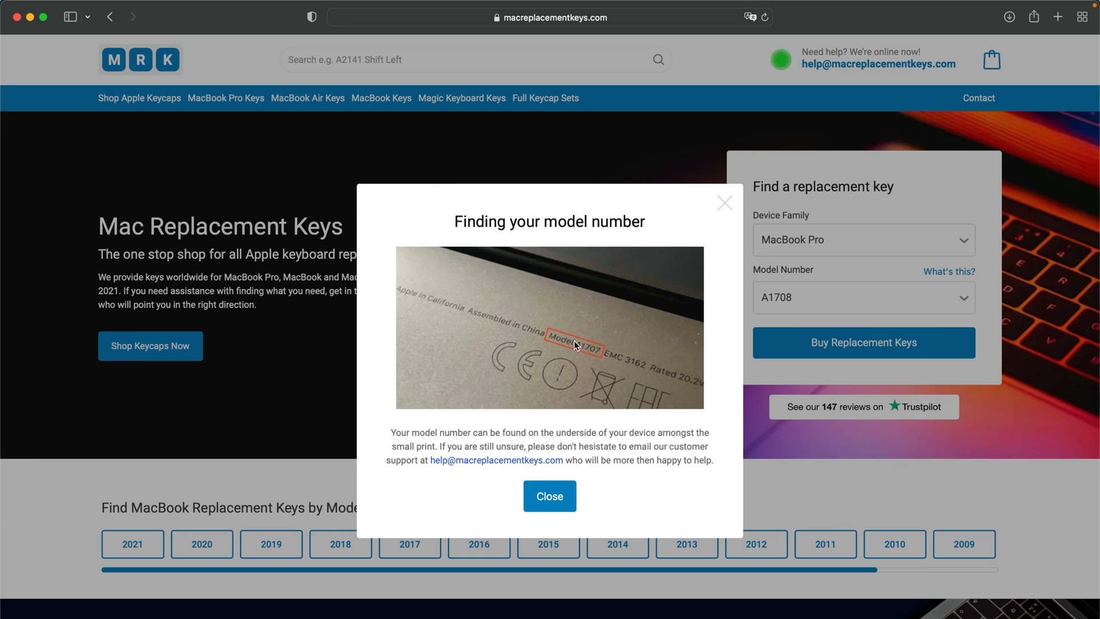
click(550, 497)
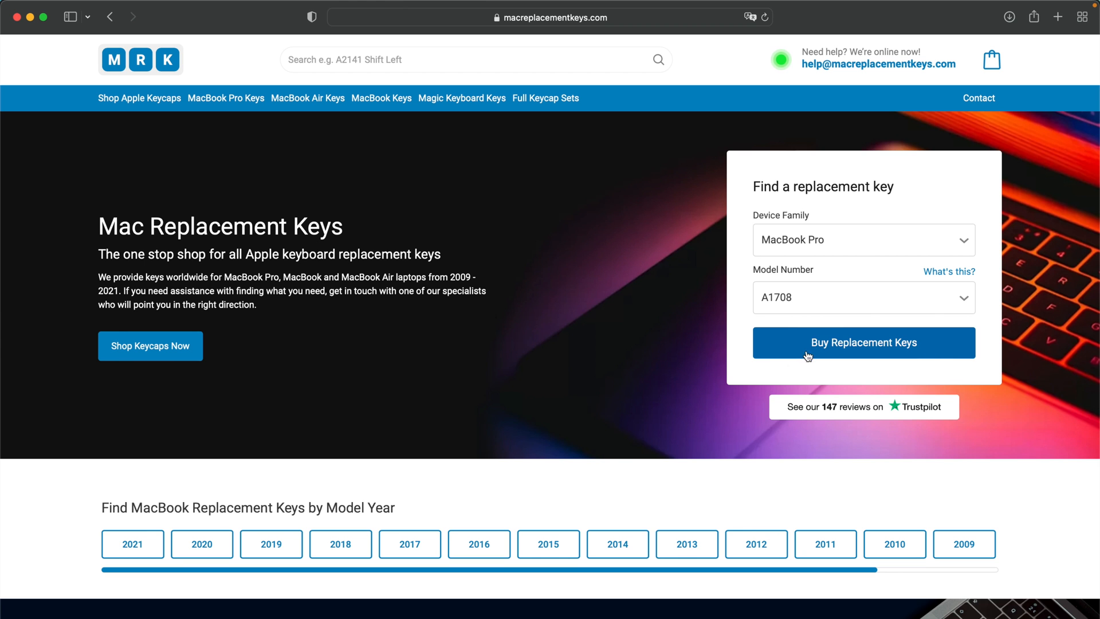
Step: Add a Command Left key for the A1708 to the basket from the replacement keys list
click(864, 343)
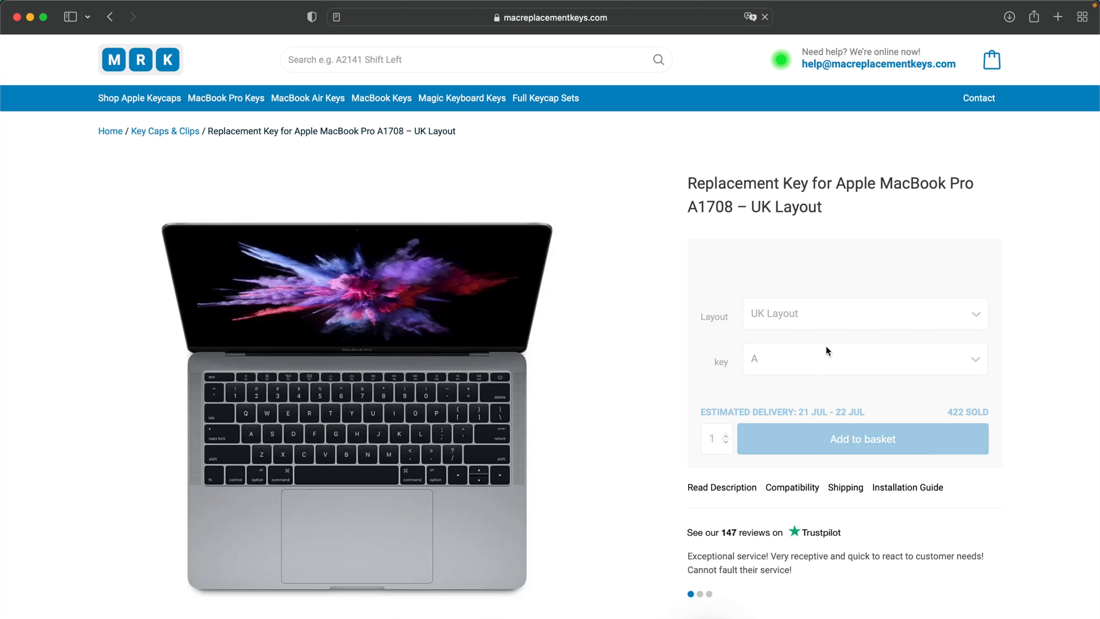
click(864, 359)
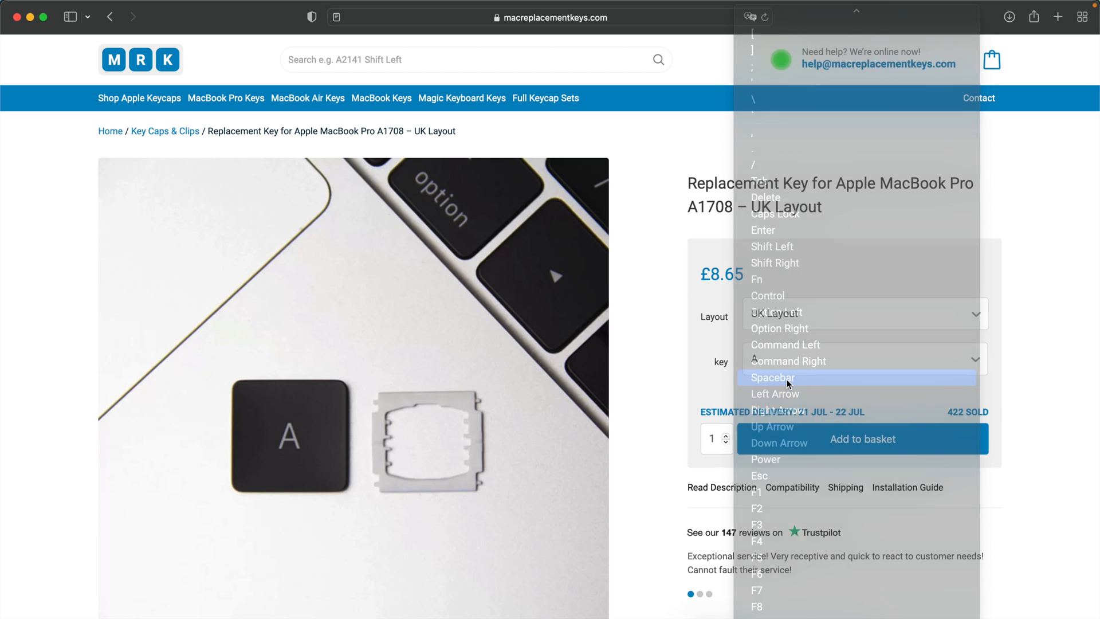
click(773, 378)
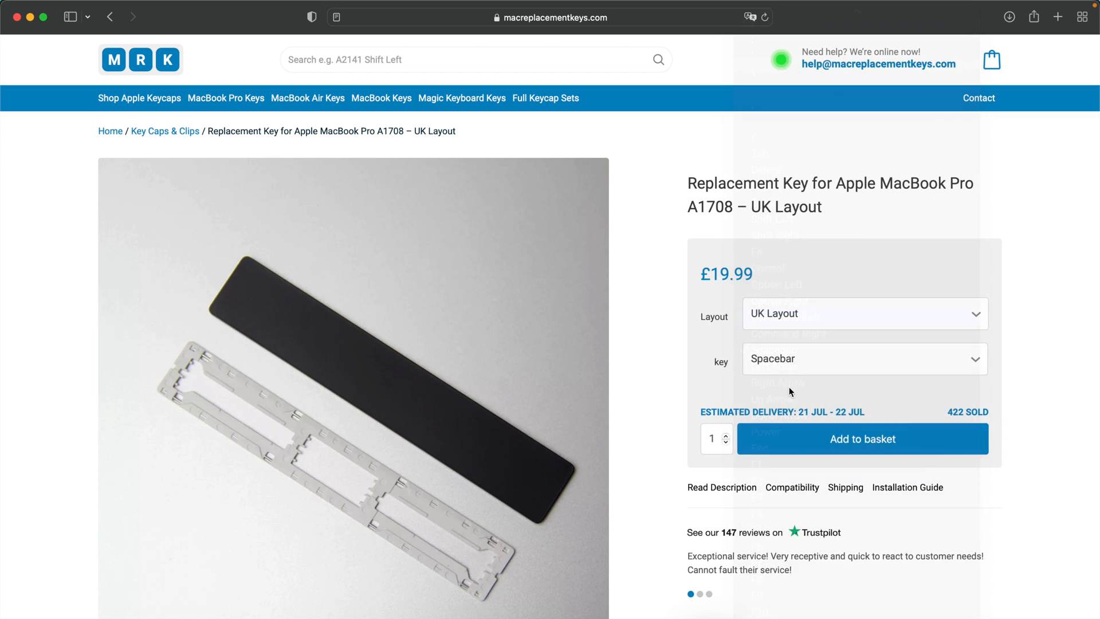
click(863, 438)
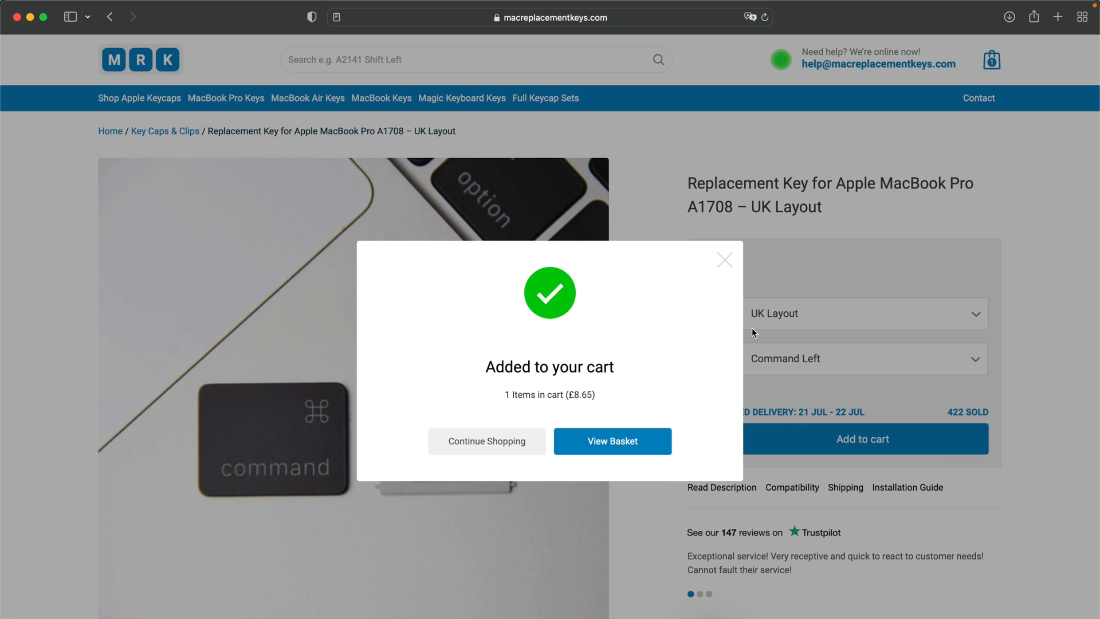
mouse_move(734, 278)
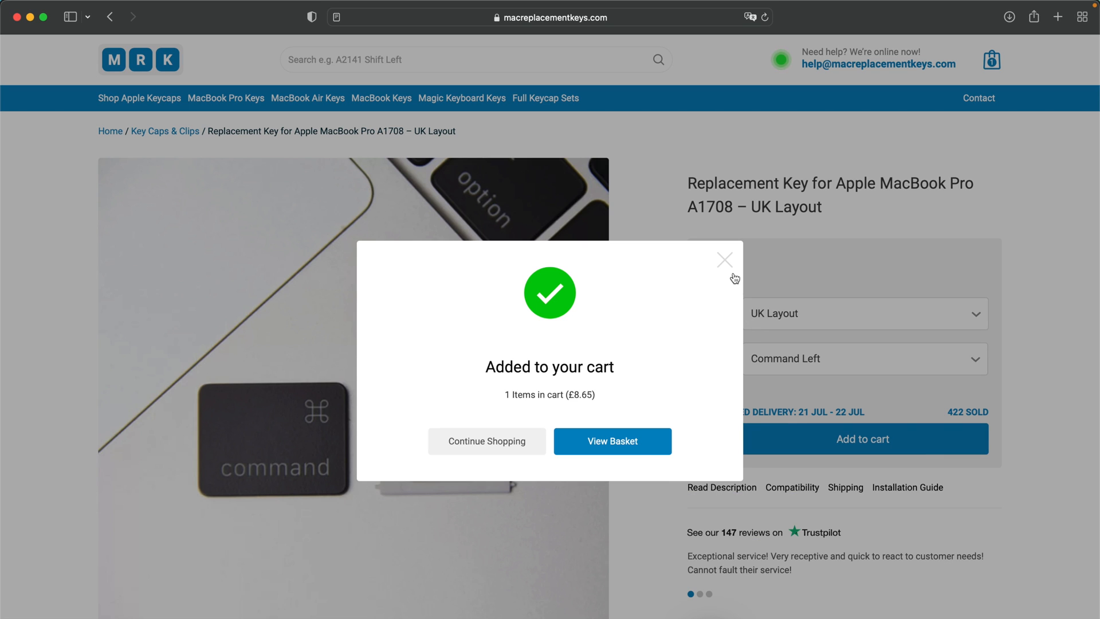